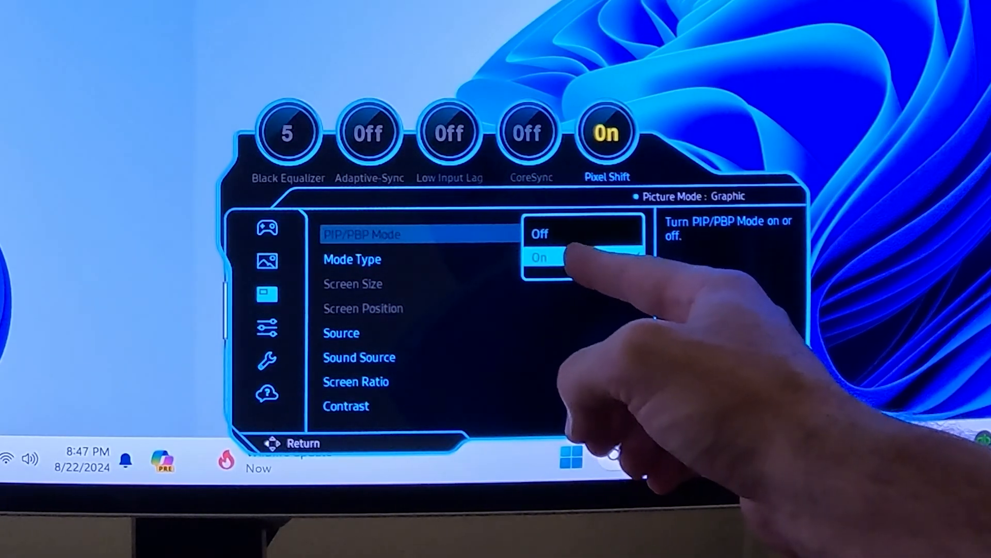
# Select PIP/PBP Mode in the Samsung OSD and confirm it as On.
pyautogui.click(539, 257)
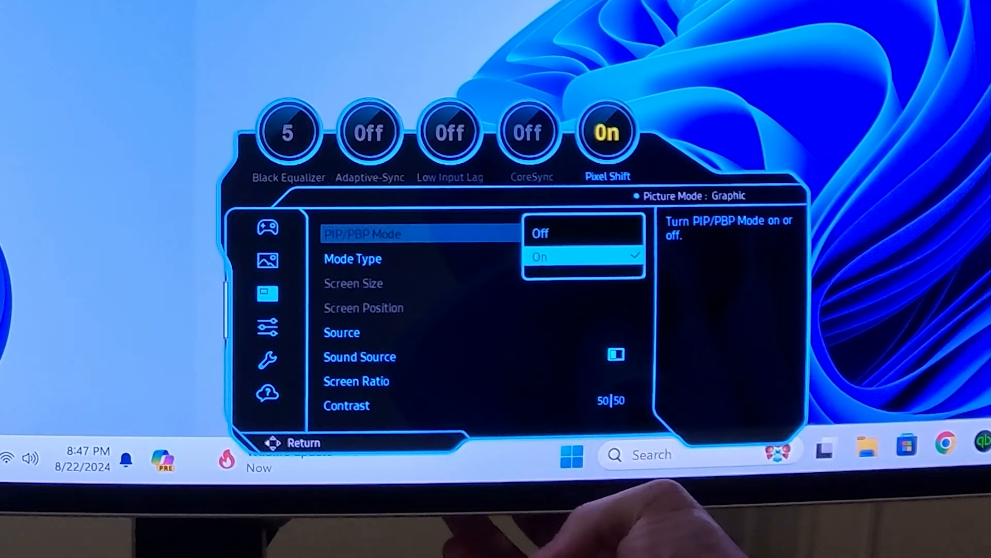
pyautogui.click(540, 257)
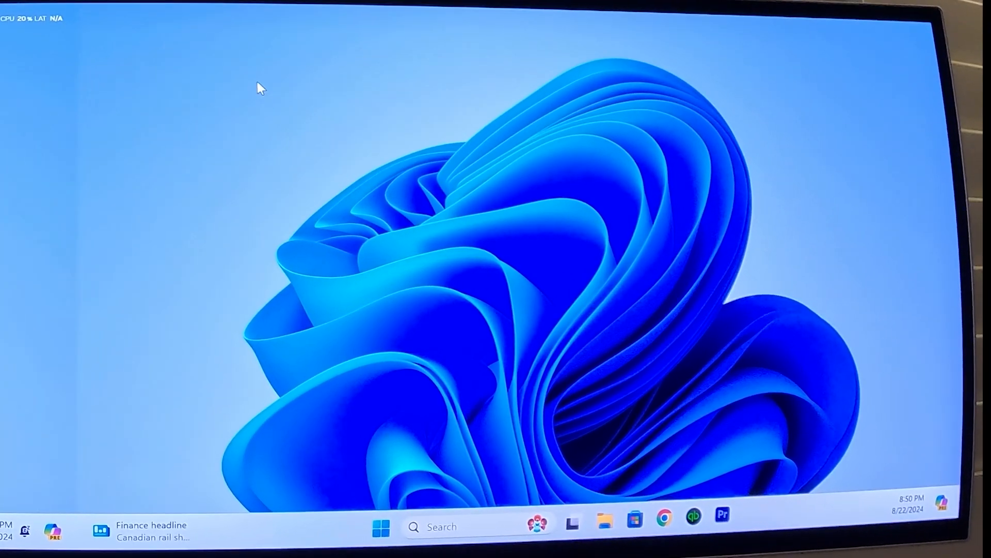
# Open Display settings from the desktop menu and select display tiles 1 and 2.
pyautogui.rightClick(258, 89)
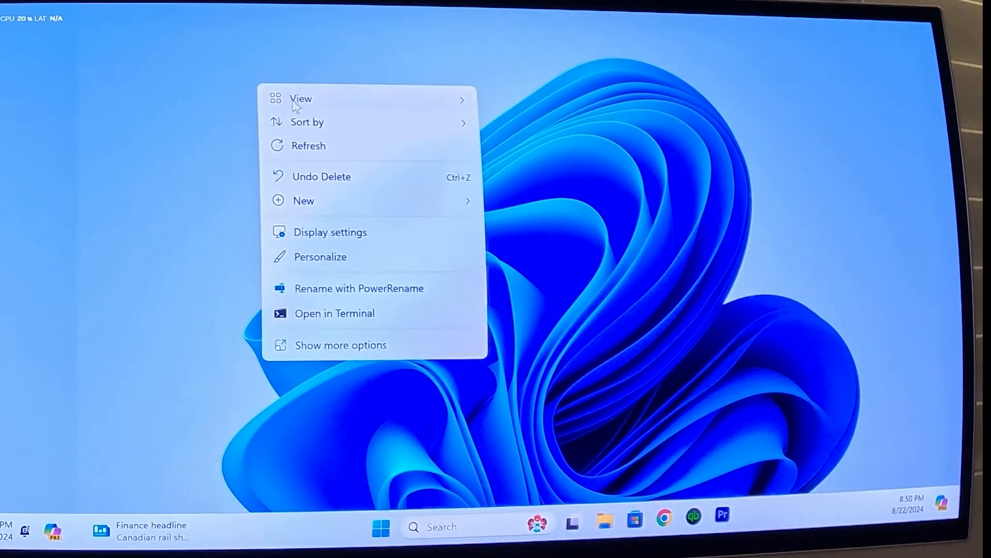
pyautogui.click(335, 247)
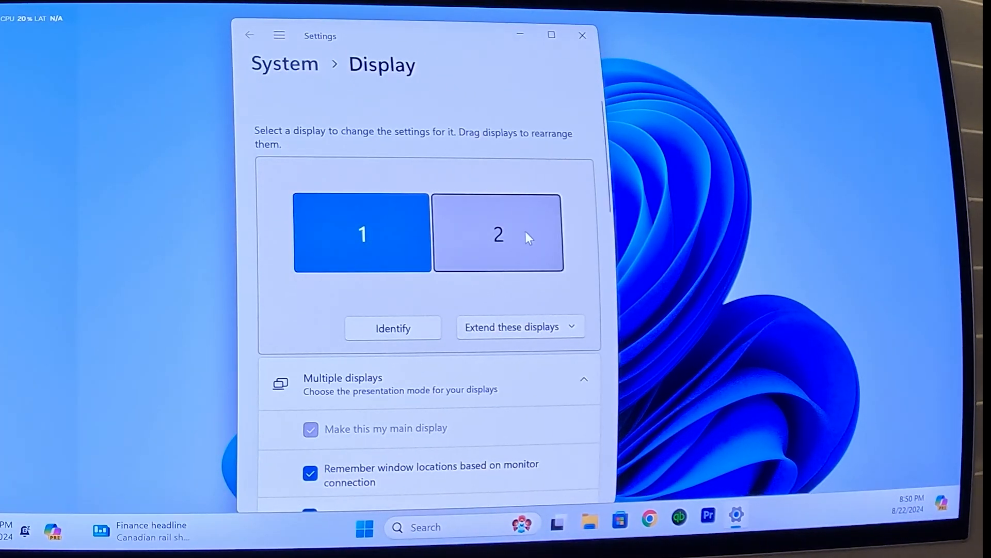
pyautogui.click(362, 233)
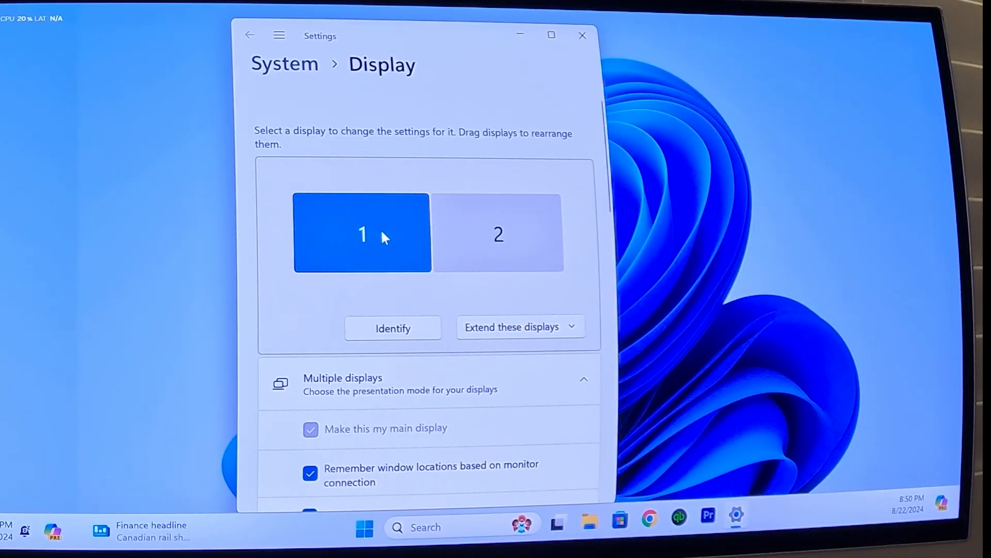
pyautogui.click(498, 235)
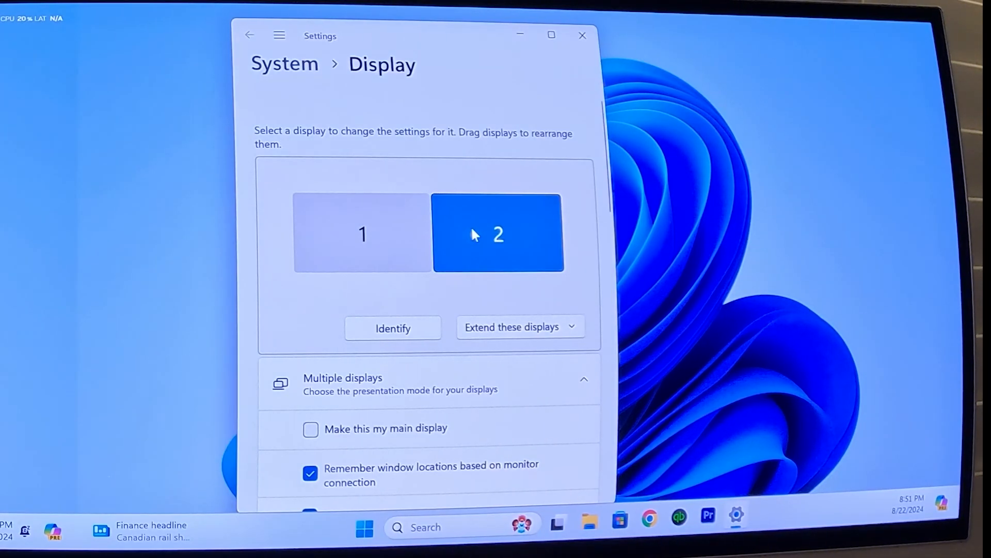
pyautogui.moveTo(308, 298)
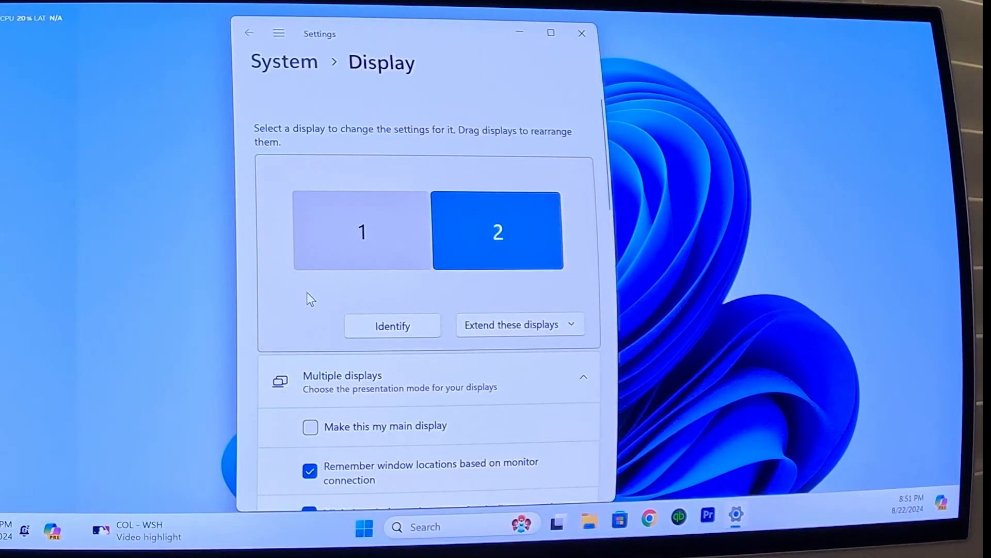
pyautogui.moveTo(326, 291)
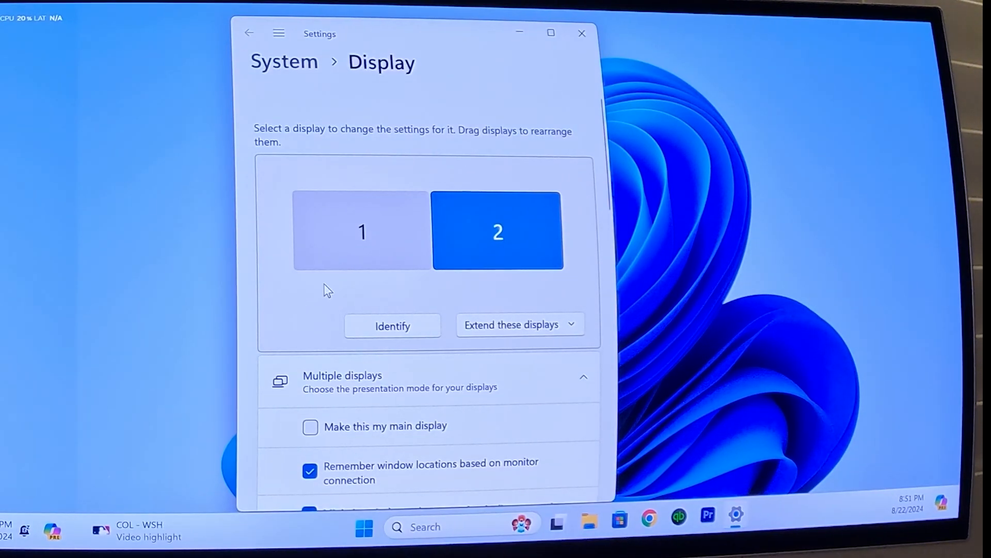
pyautogui.click(361, 232)
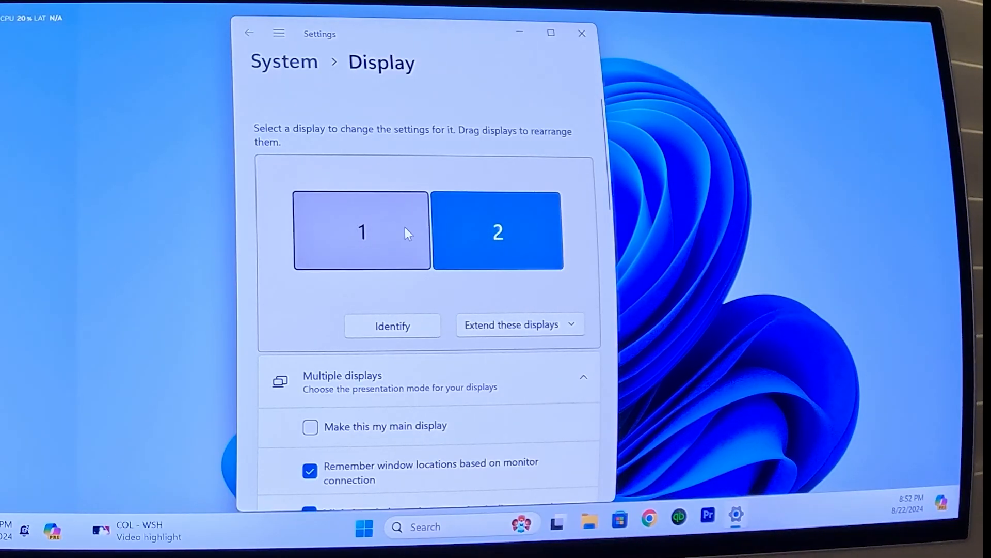
pyautogui.click(393, 325)
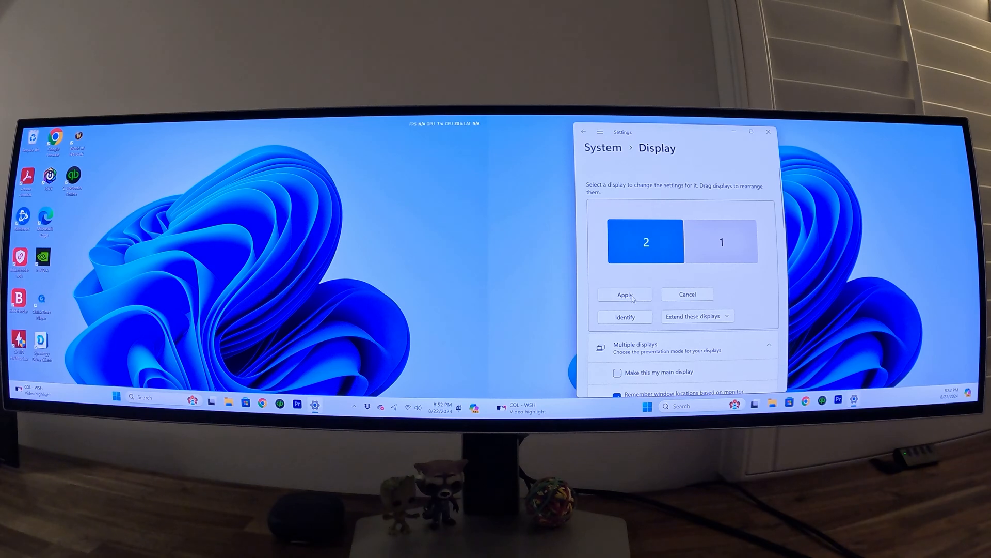
# Apply the swapped arrangement so display 1 comes before display 2.
pyautogui.click(625, 294)
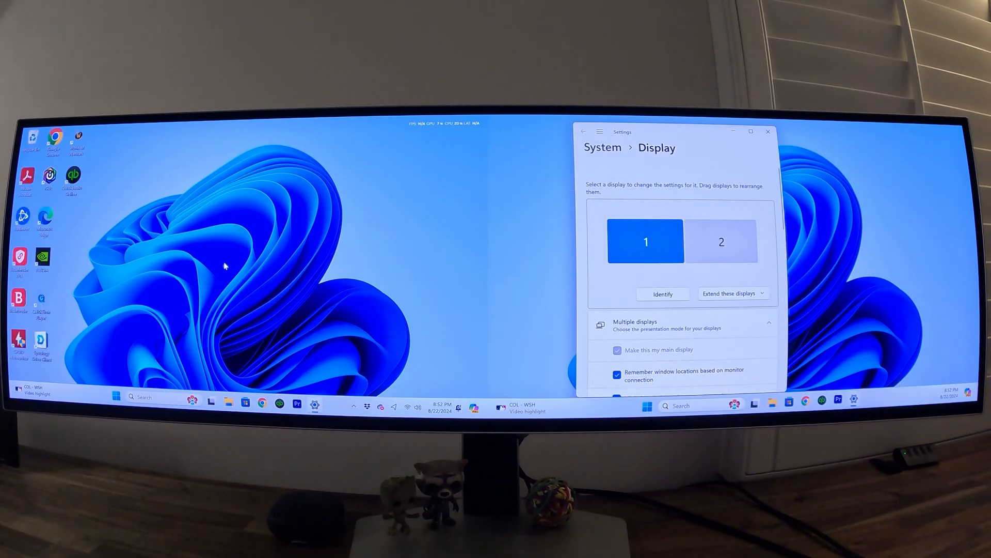
# Identify both halves, select display 2 and scroll to its main-display option.
pyautogui.click(663, 294)
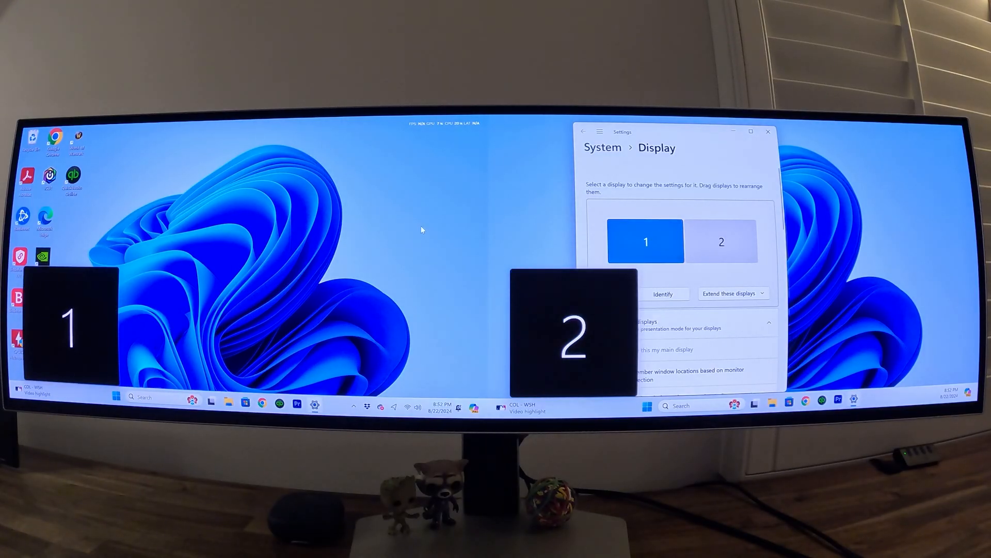
pyautogui.click(722, 241)
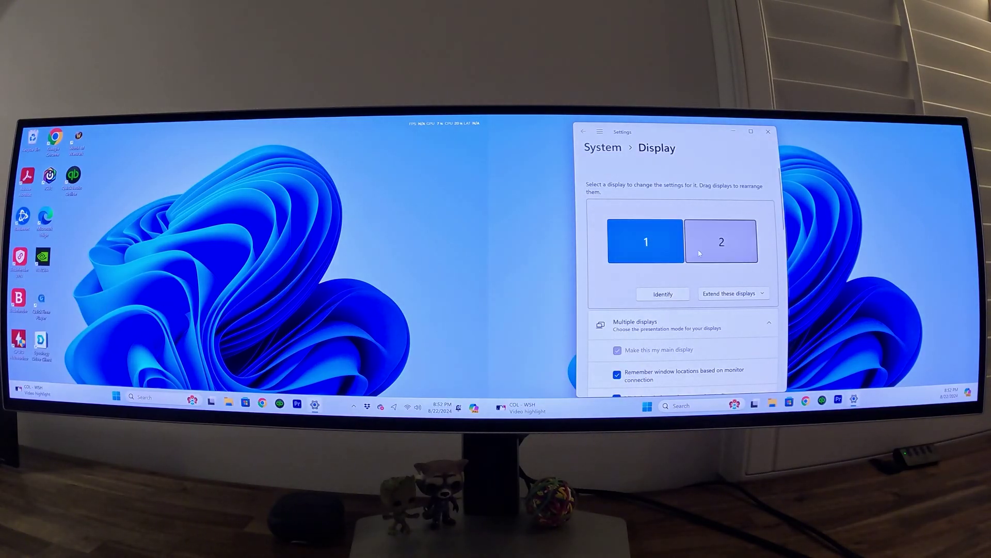
pyautogui.scroll(-3)
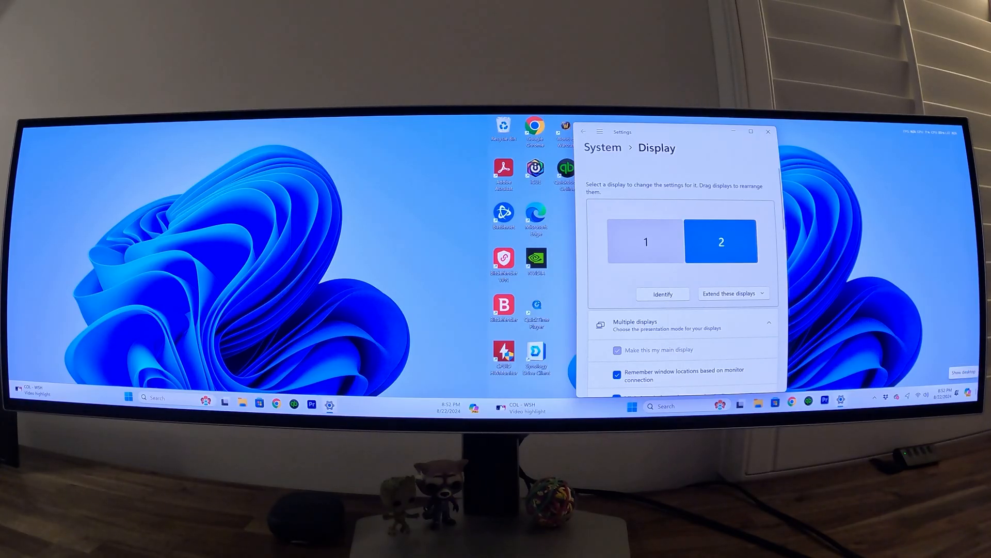
# Select display 1 and tick Make this my main display.
pyautogui.click(768, 132)
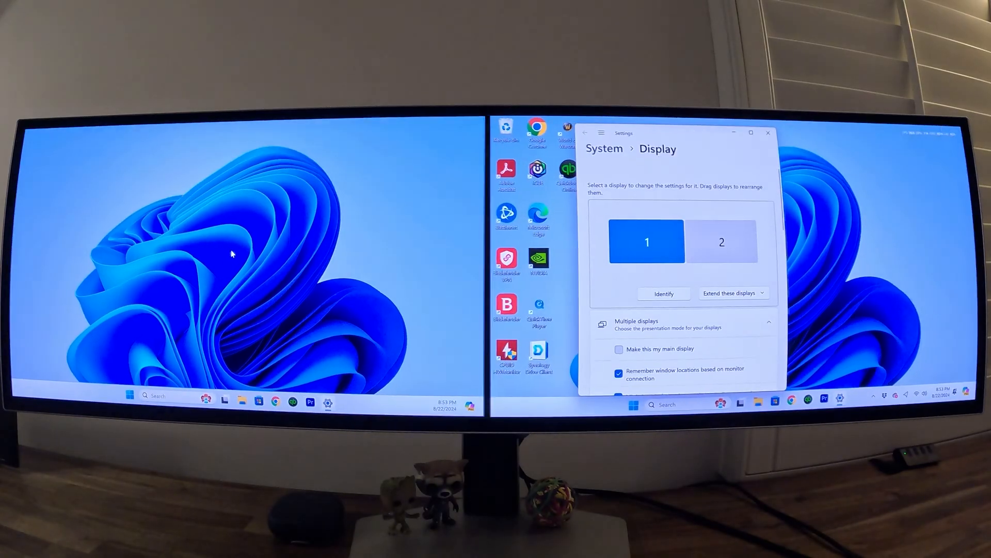
pyautogui.click(618, 349)
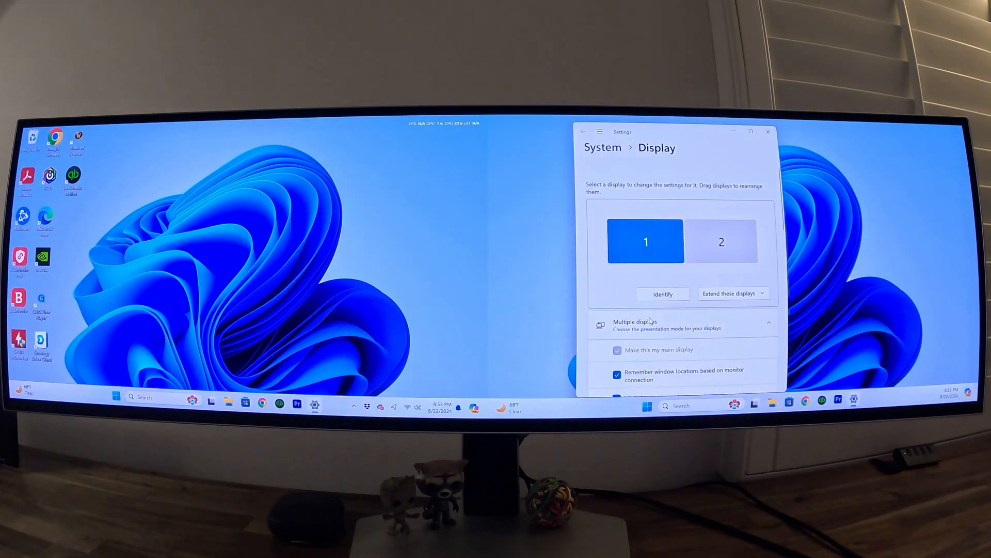
# Turn on Night light for display 1.
pyautogui.scroll(-3)
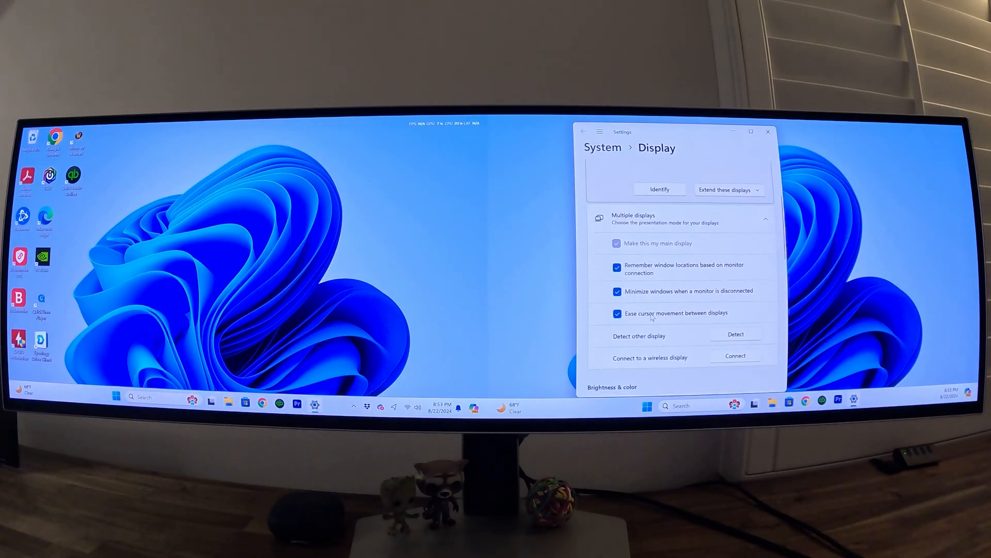
pyautogui.scroll(-3)
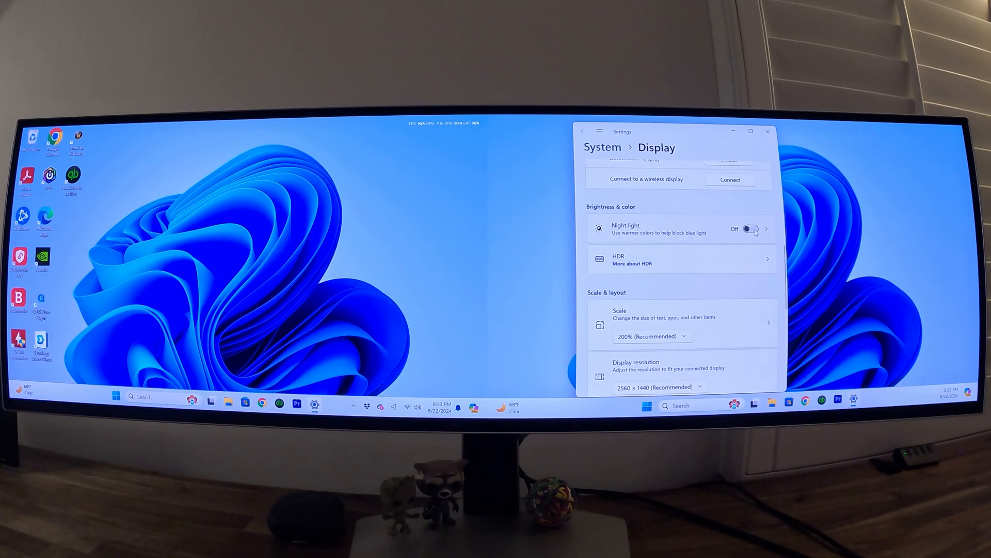
pyautogui.click(751, 229)
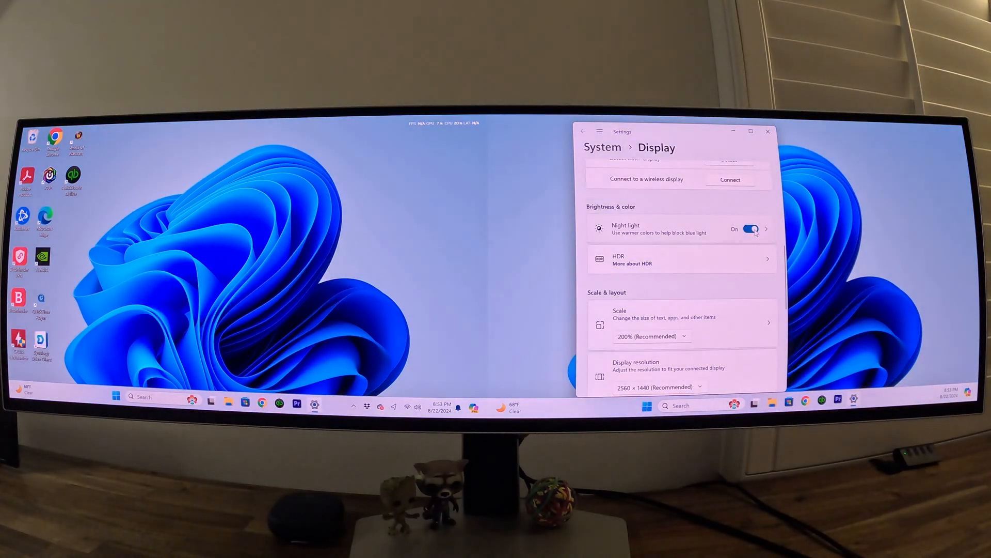
# Change display 1's scale from 200% to a smaller percentage.
pyautogui.scroll(-3)
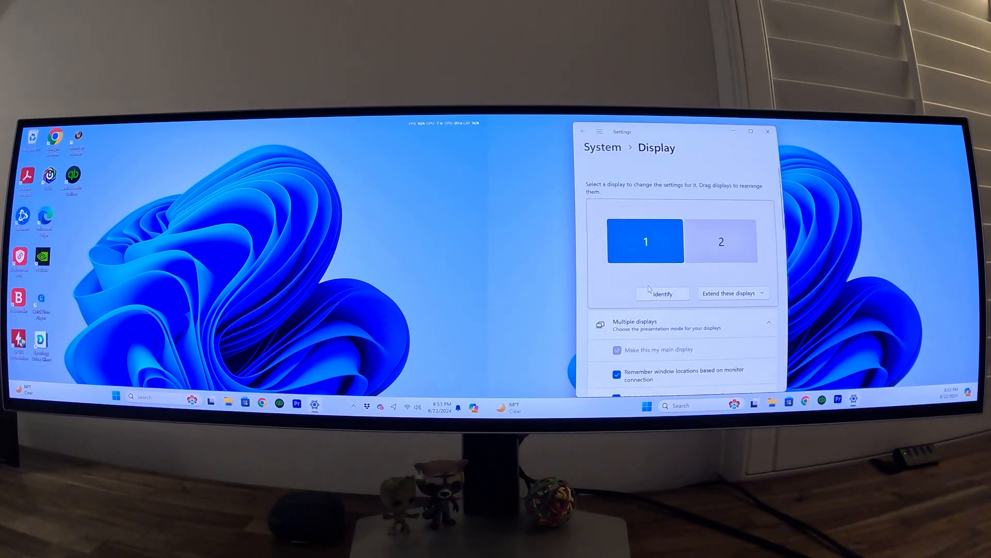
pyautogui.scroll(-3)
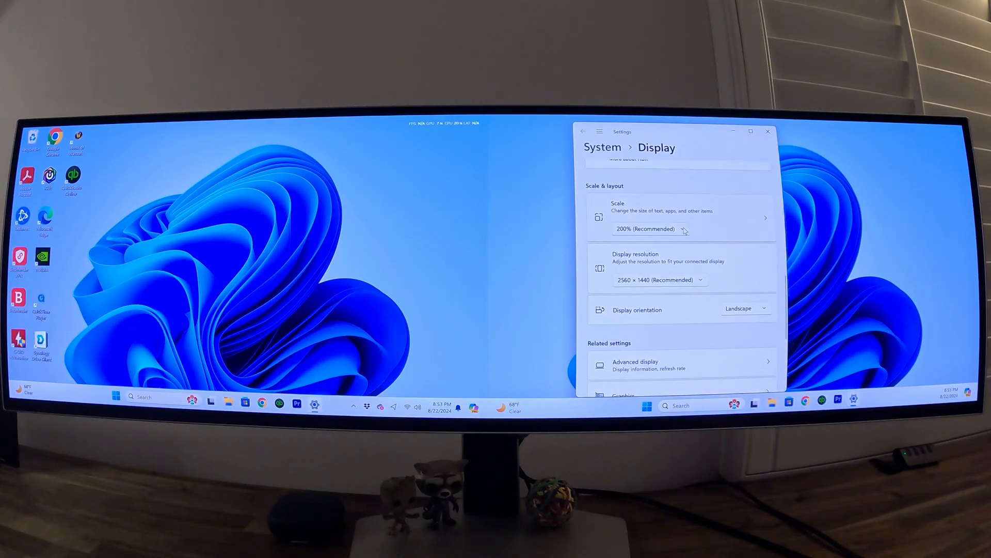
pyautogui.click(685, 229)
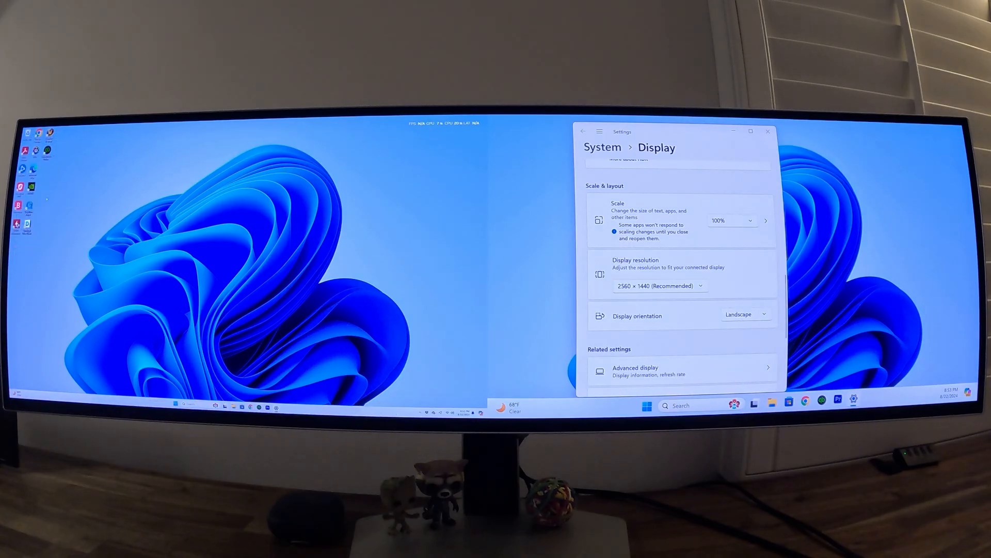
pyautogui.click(733, 220)
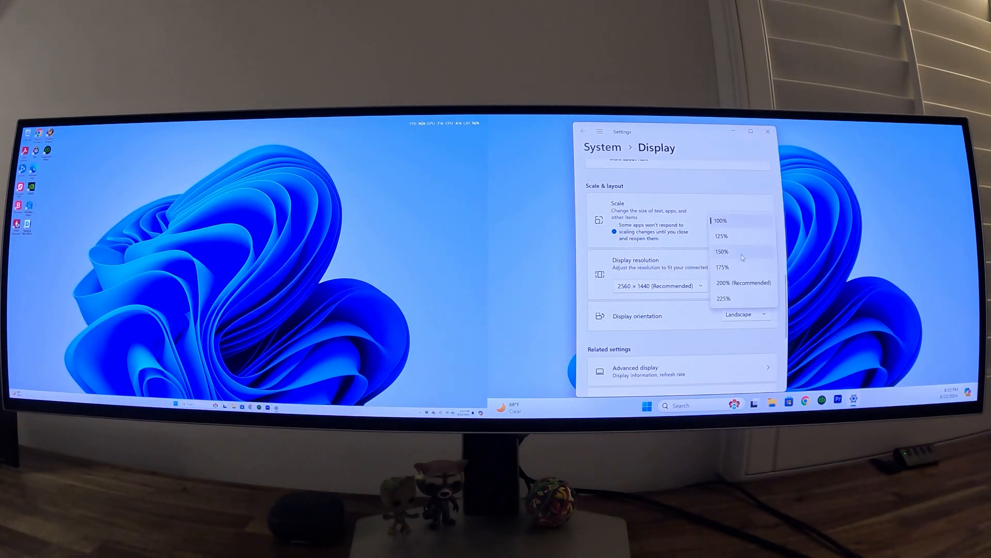
pyautogui.click(743, 282)
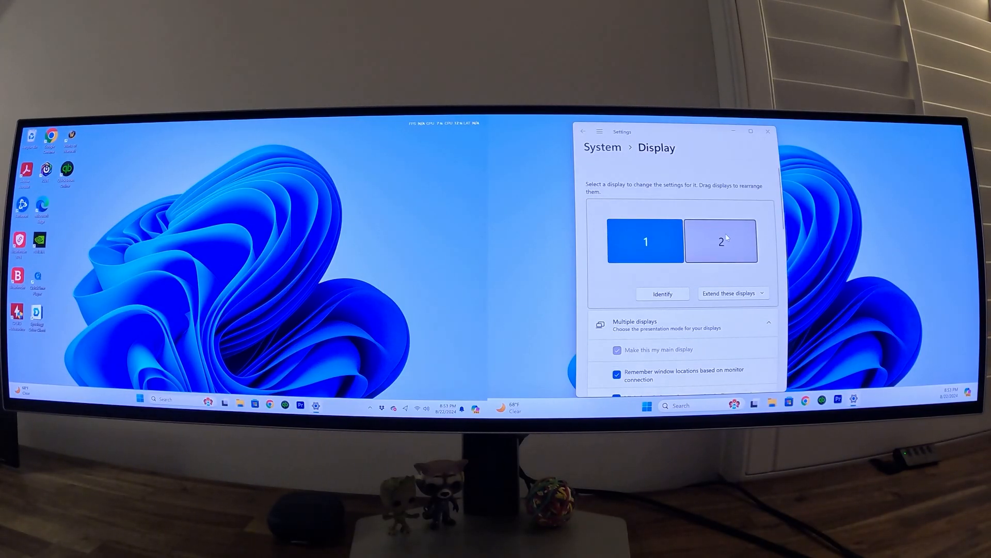
# Switch display resolution to 1600 × 900, then back to 2560 × 1440 (Recommended).
pyautogui.scroll(-3)
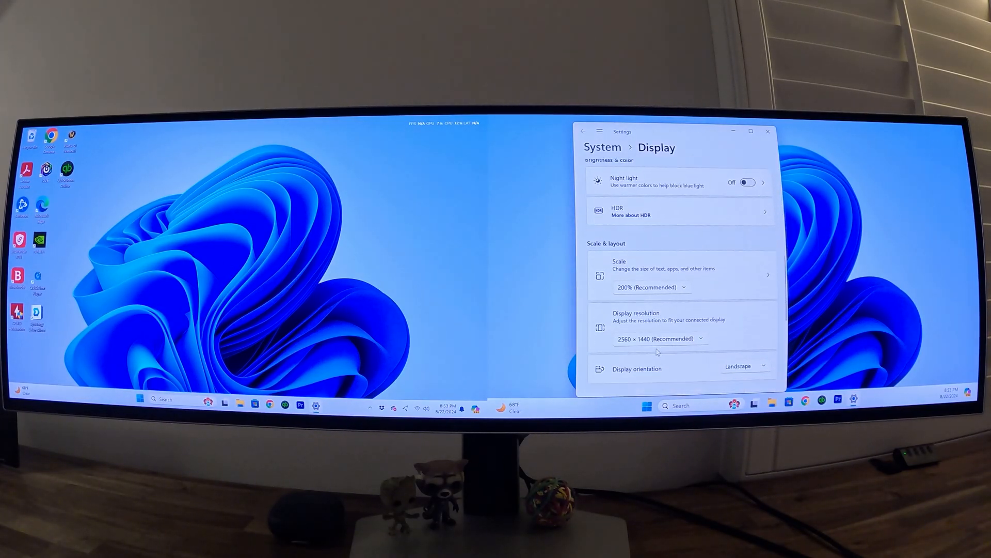
pyautogui.click(659, 339)
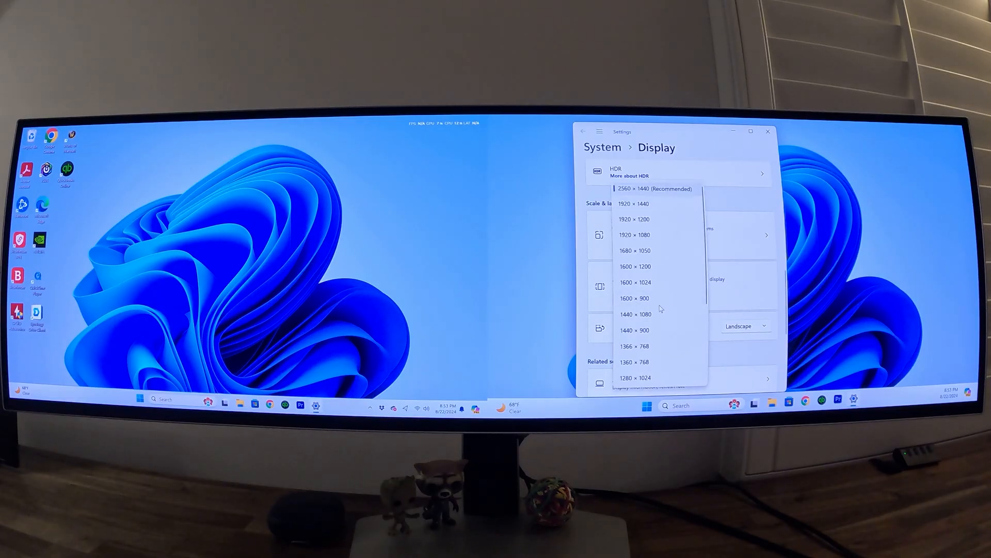
pyautogui.click(644, 314)
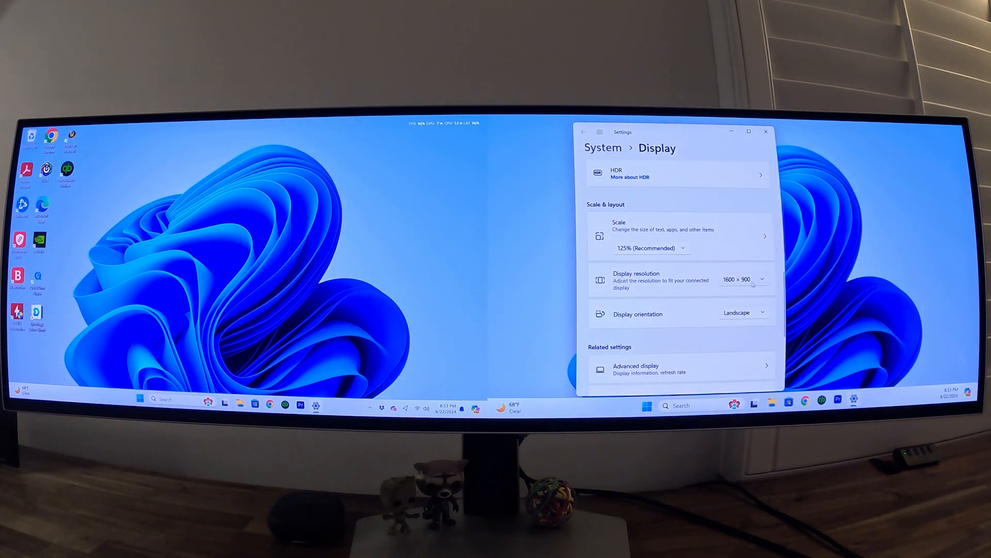
pyautogui.click(752, 279)
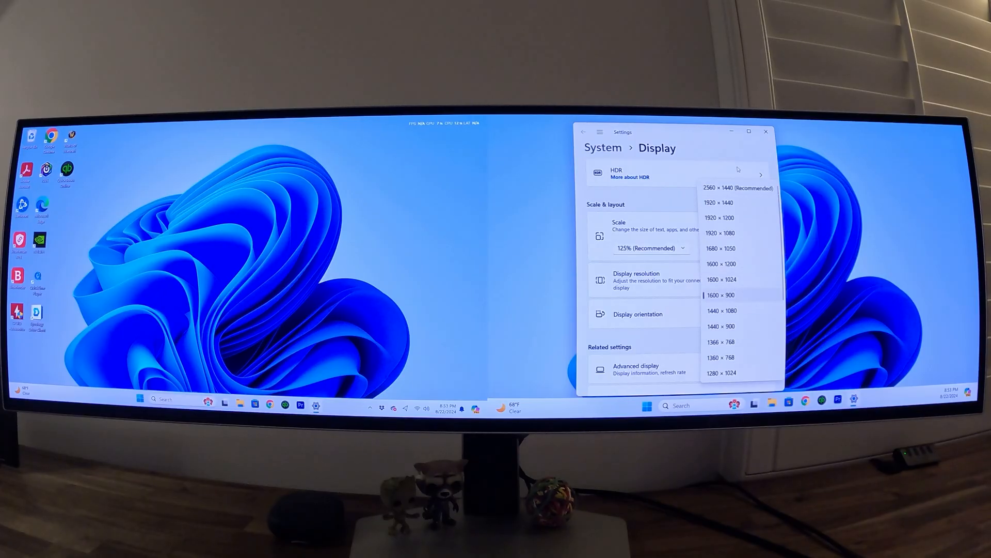
pyautogui.click(721, 295)
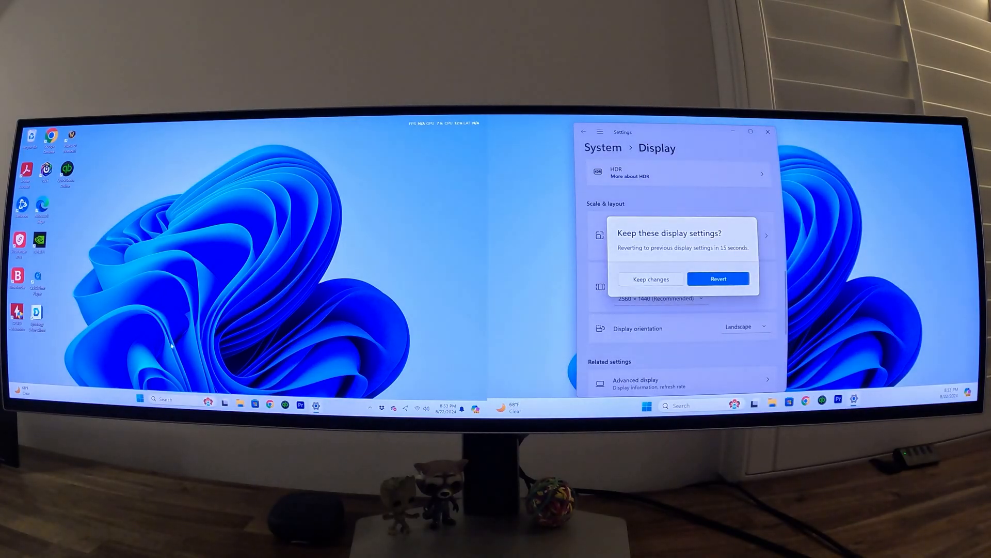